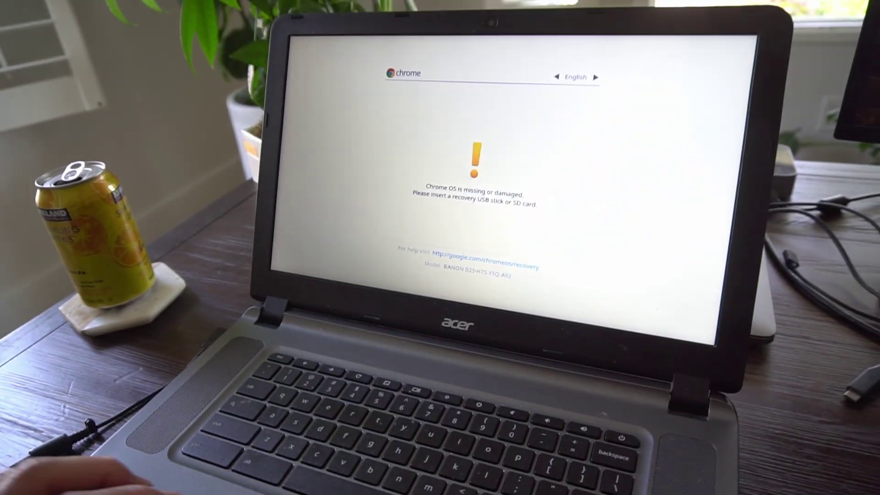
Step: Invoke the developer-mode shortcut Ctrl+D to reach the turn-off-OS-verification prompt
key(ctrl+d)
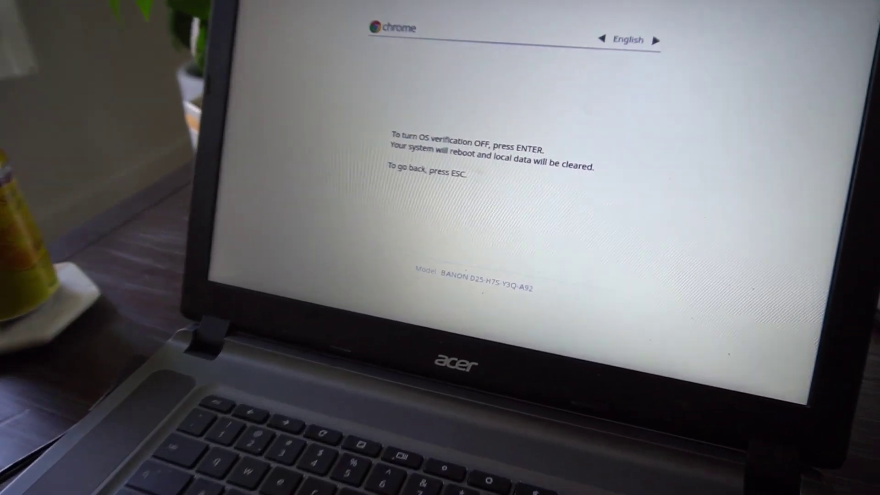